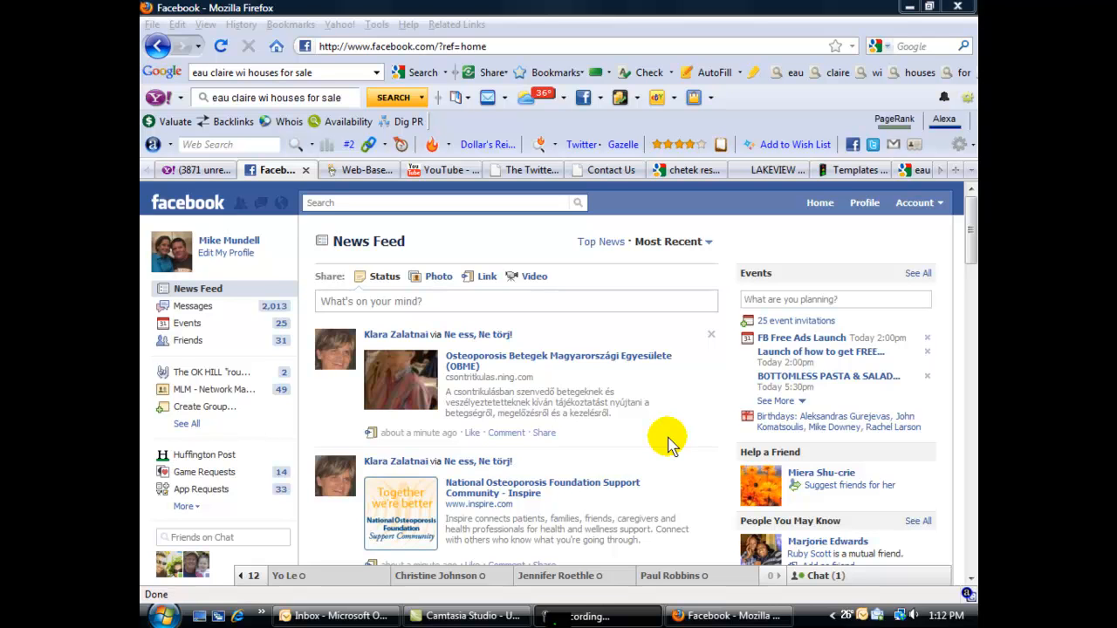
pyautogui.moveTo(661, 434)
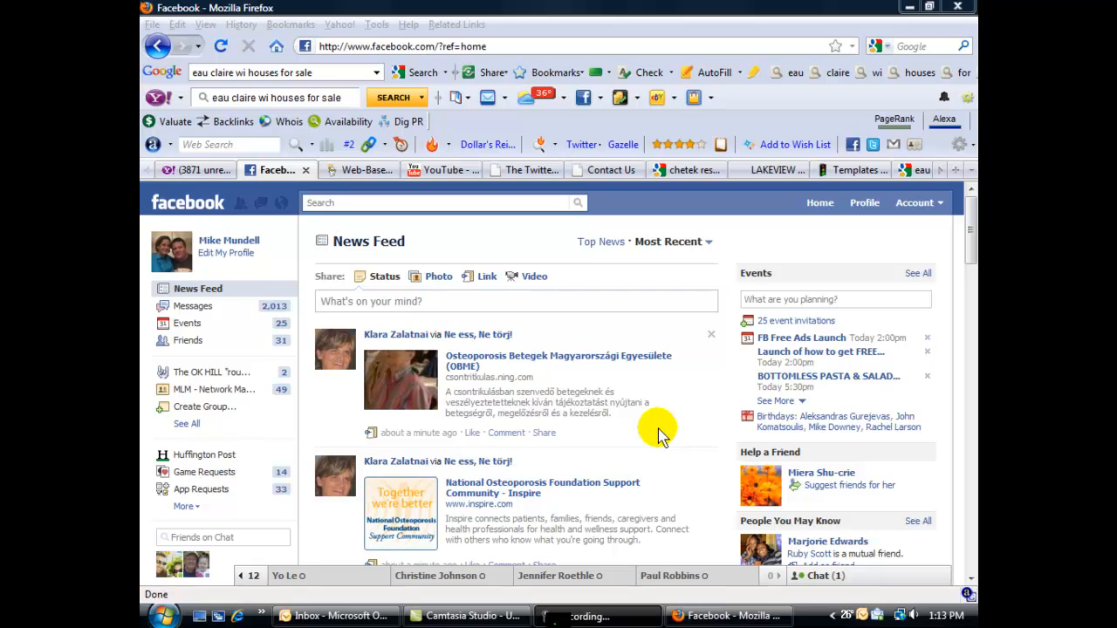
pyautogui.moveTo(681, 412)
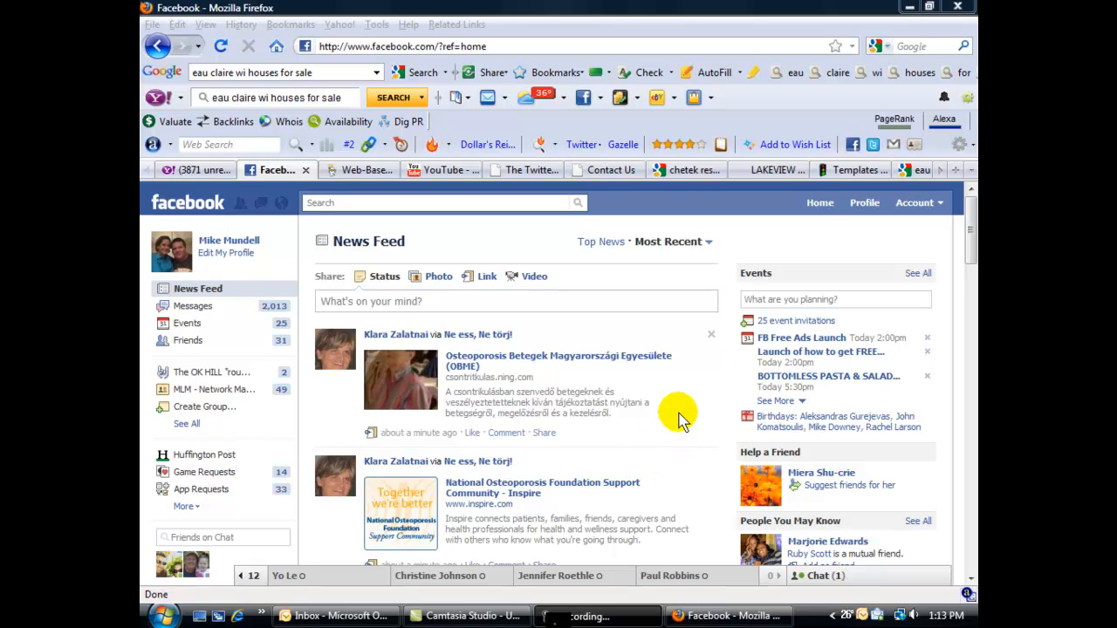
pyautogui.moveTo(683, 429)
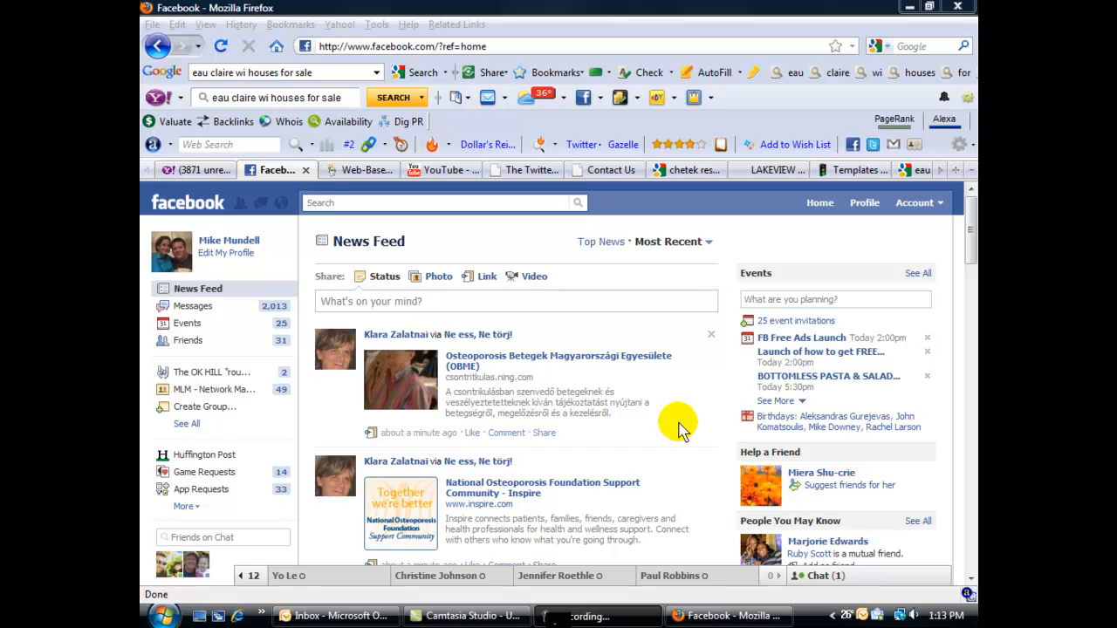
pyautogui.moveTo(635, 310)
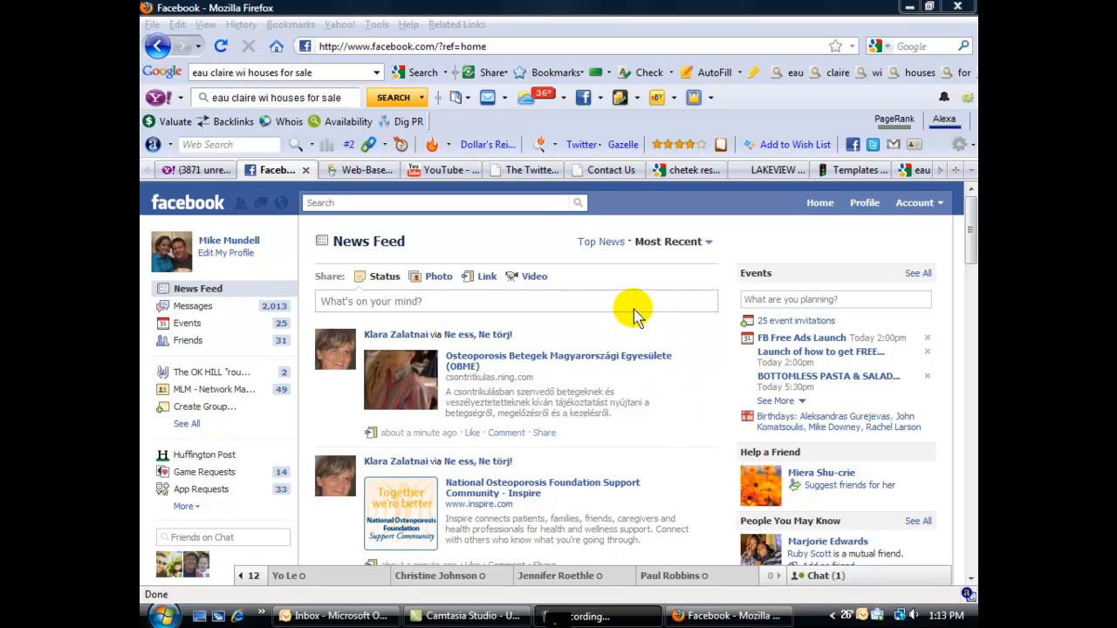
pyautogui.moveTo(613, 291)
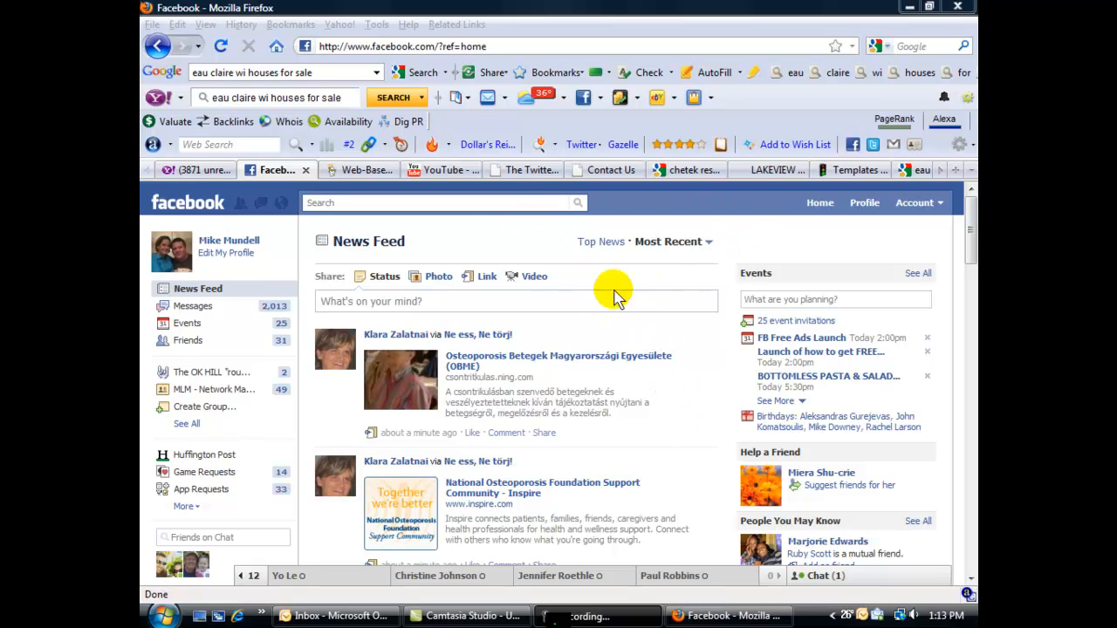
pyautogui.moveTo(712, 212)
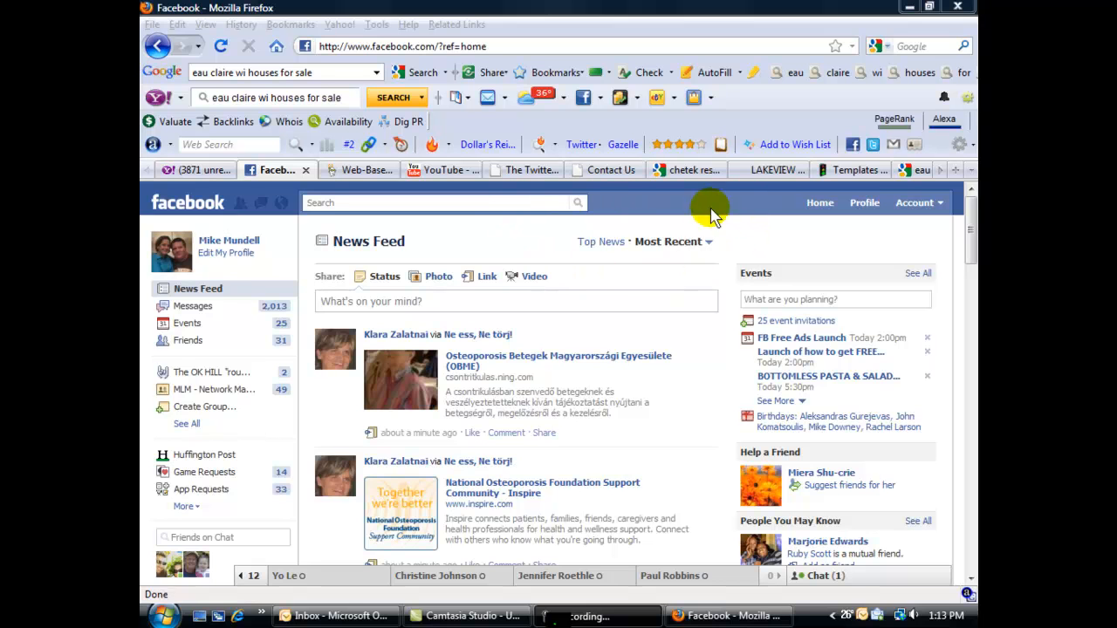
pyautogui.moveTo(685, 288)
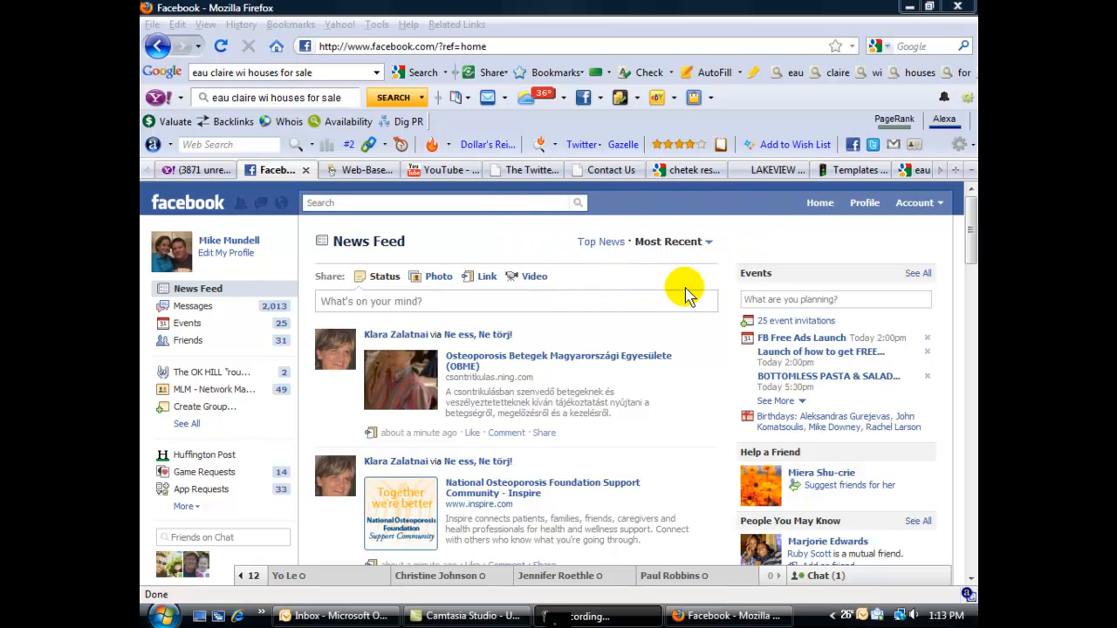
pyautogui.moveTo(637, 302)
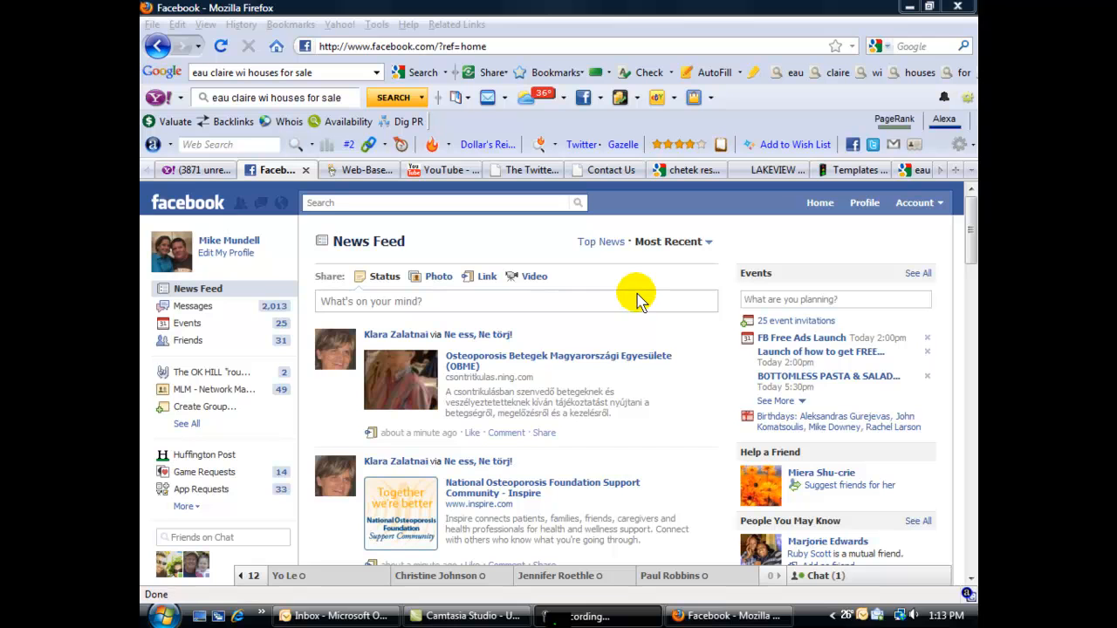
pyautogui.moveTo(628, 300)
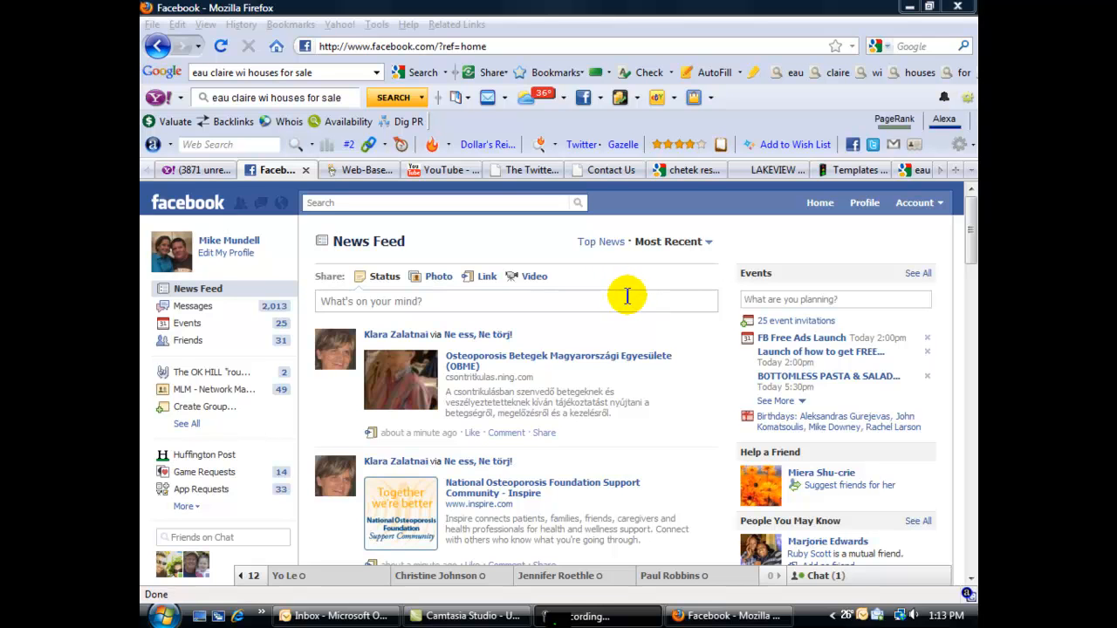
pyautogui.moveTo(554, 278)
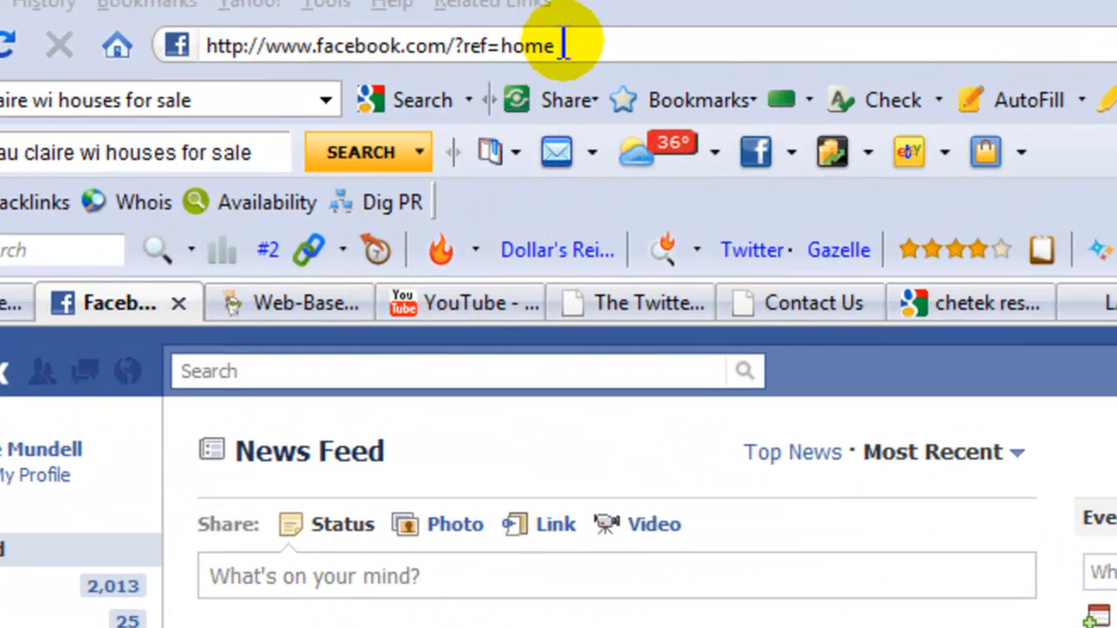
pyautogui.moveTo(210, 48)
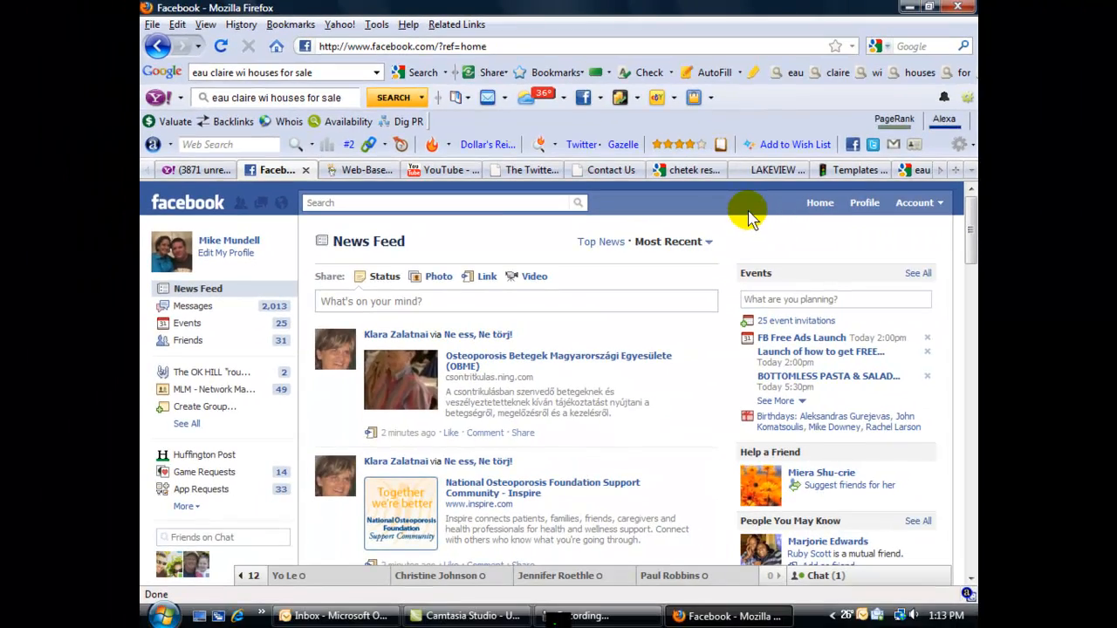
pyautogui.moveTo(538, 146)
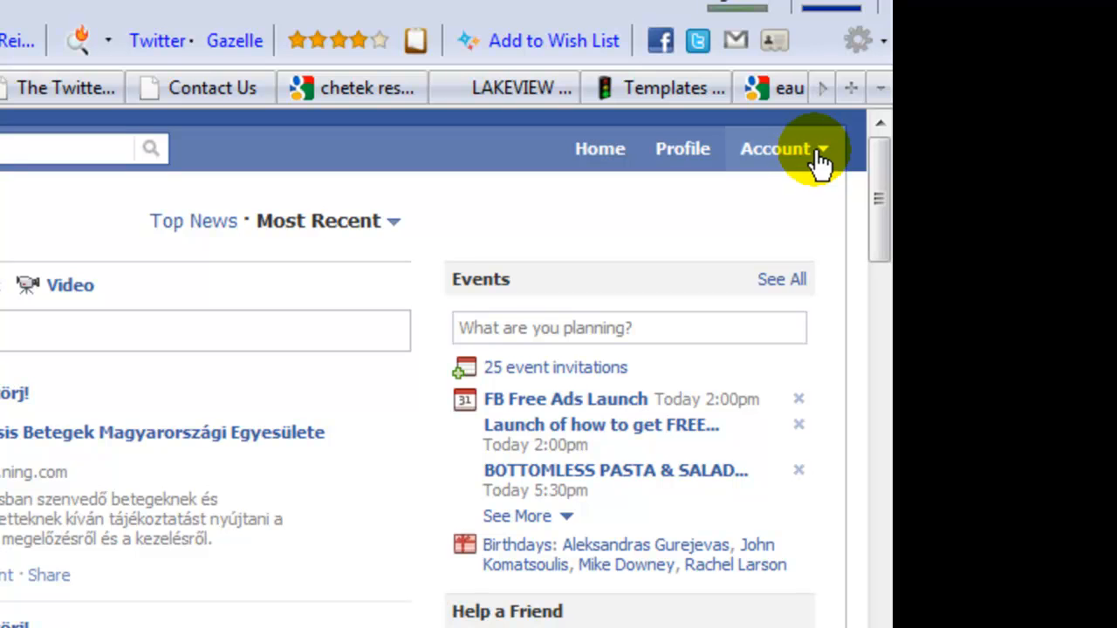
# Go to Account Settings through the top-right Account dropdown.
pyautogui.click(775, 148)
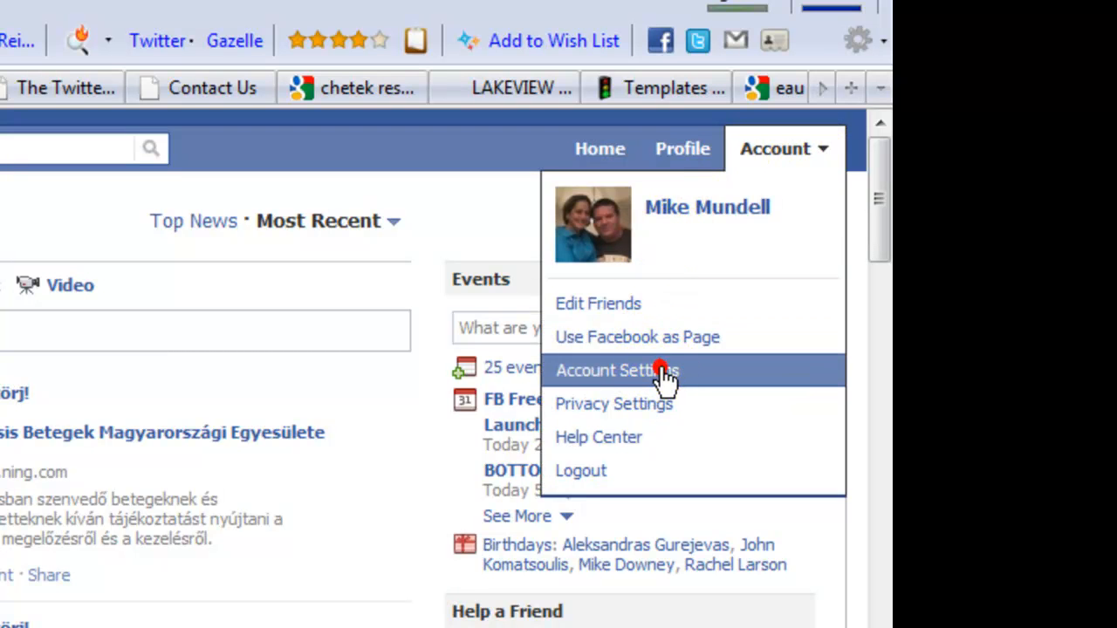
pyautogui.click(617, 370)
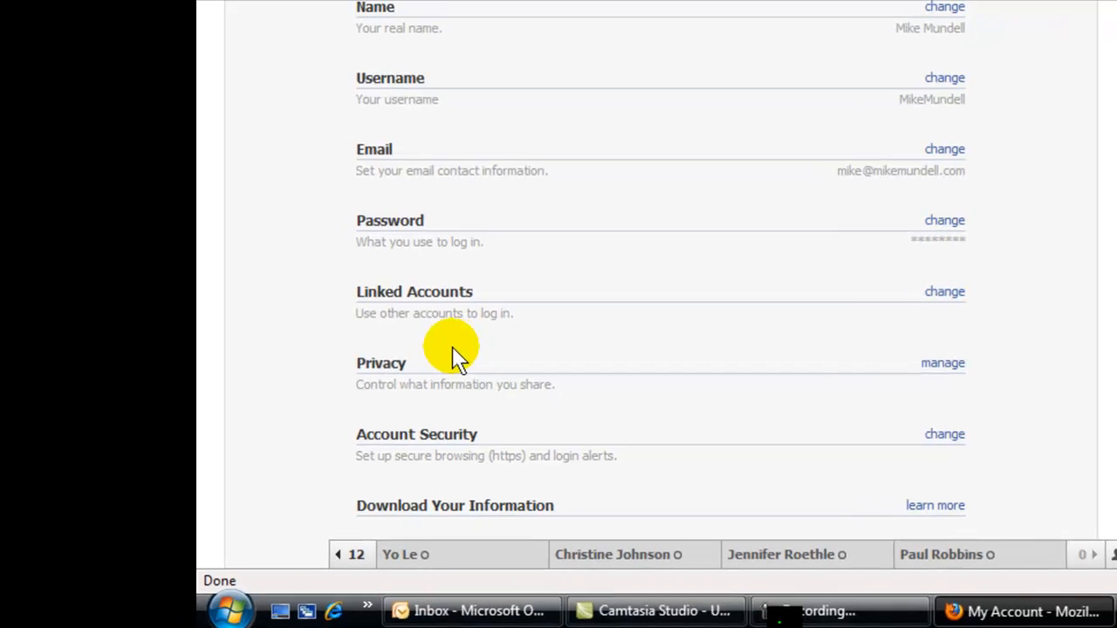
pyautogui.moveTo(886, 441)
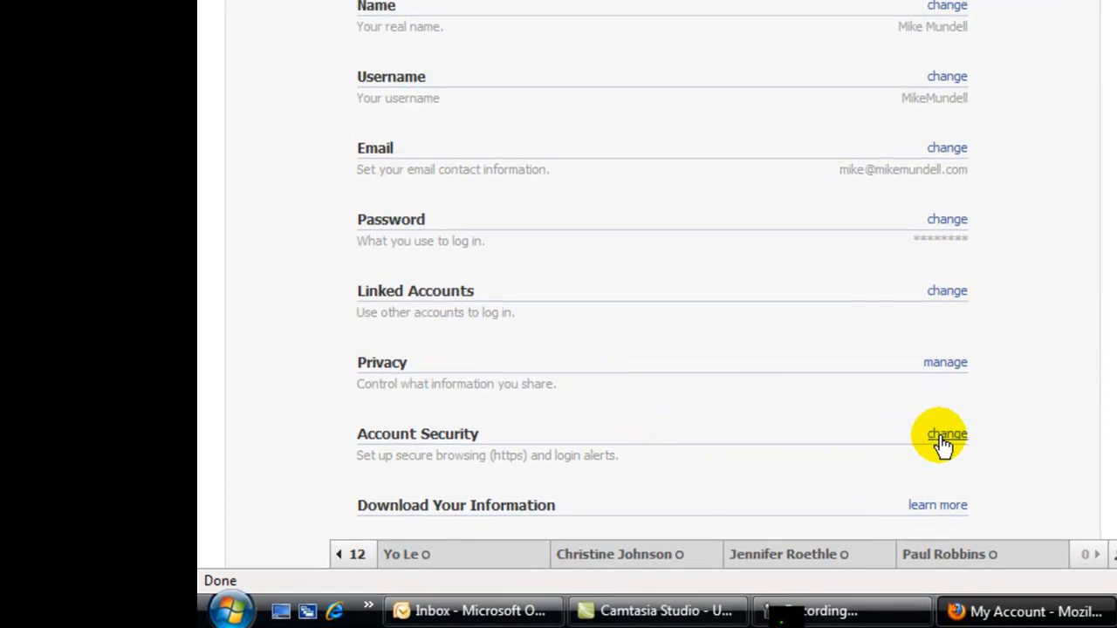
# Expand Account Security and check 'Browse Facebook on a secure connection (https) whenever possible'.
pyautogui.click(947, 434)
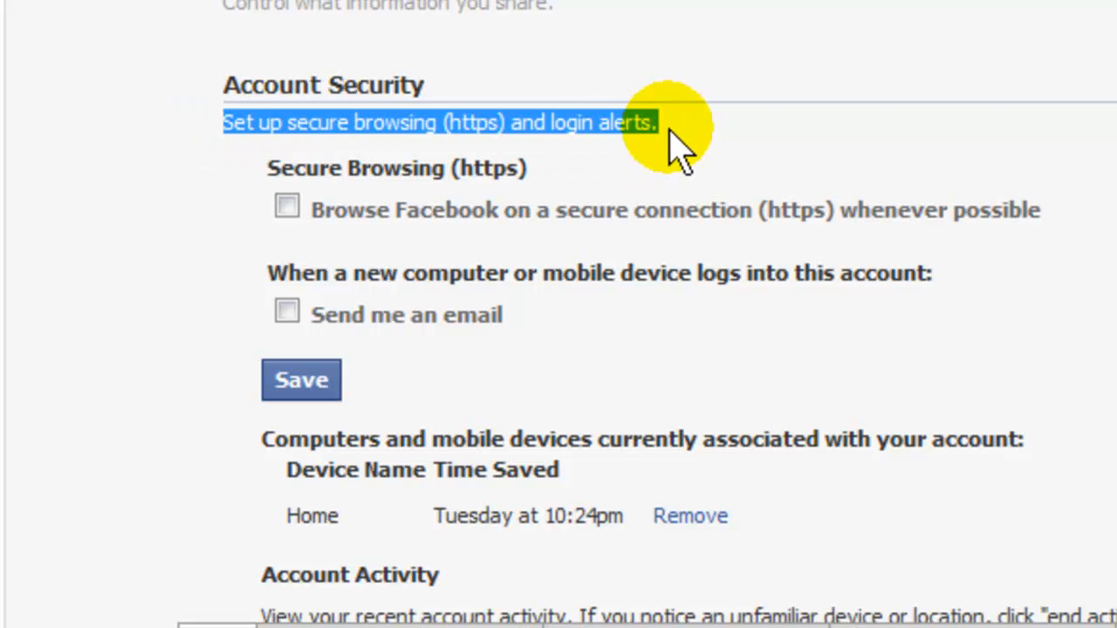
pyautogui.moveTo(299, 157)
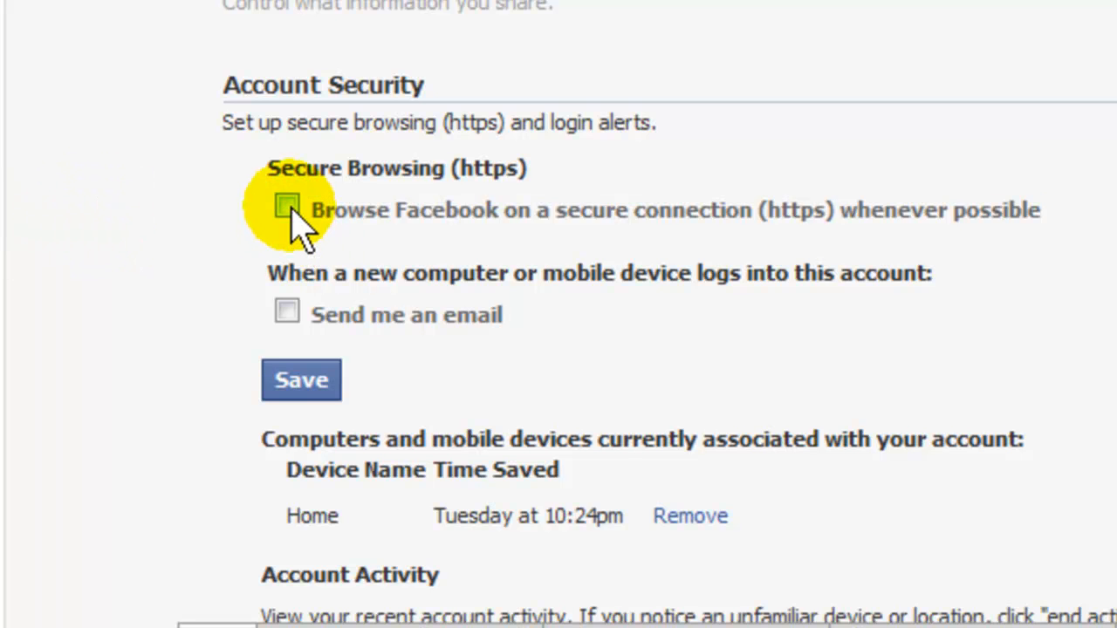
pyautogui.click(287, 208)
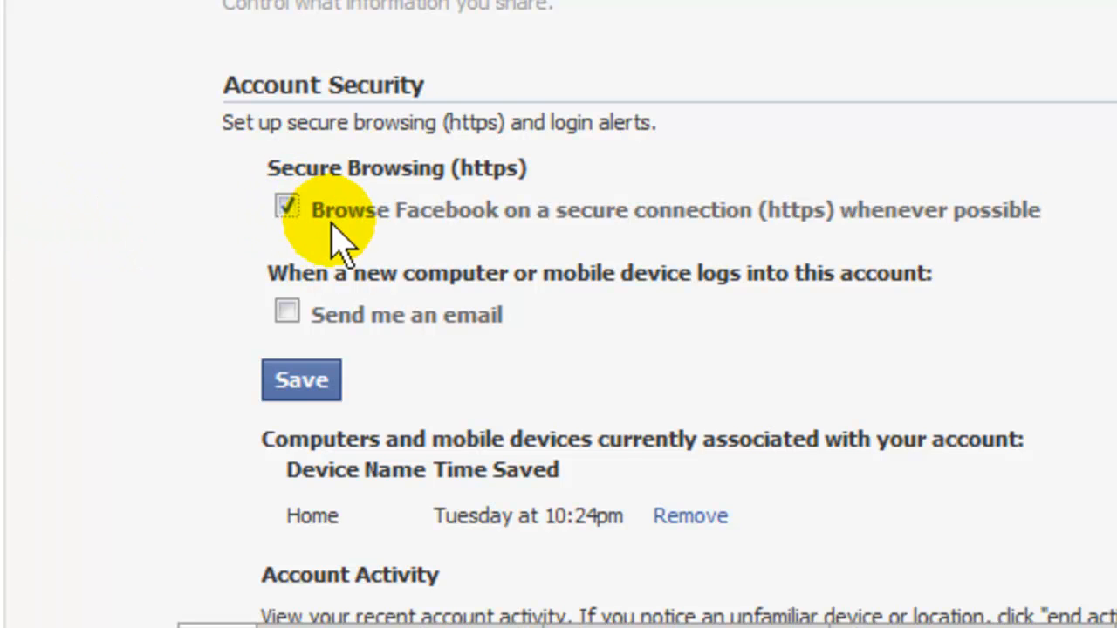
pyautogui.click(288, 208)
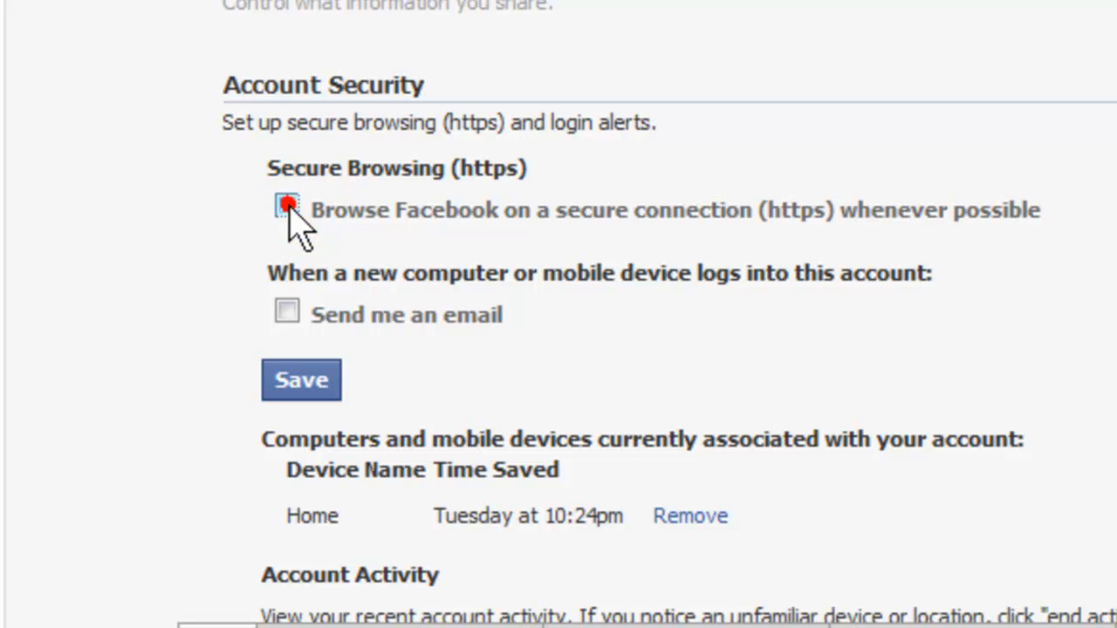
pyautogui.click(287, 209)
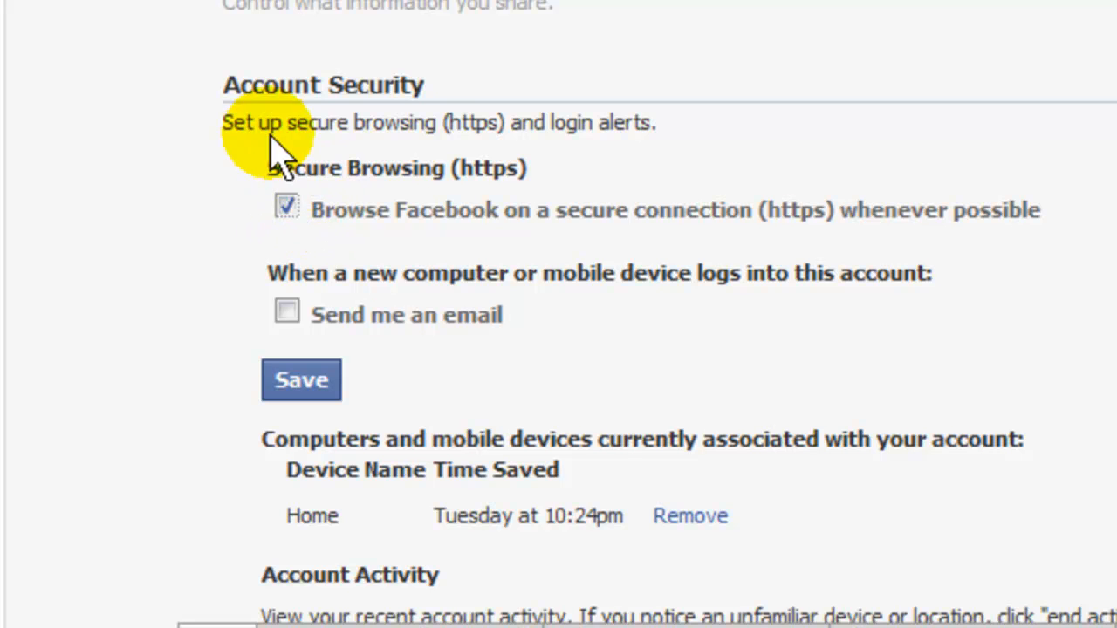
pyautogui.click(287, 207)
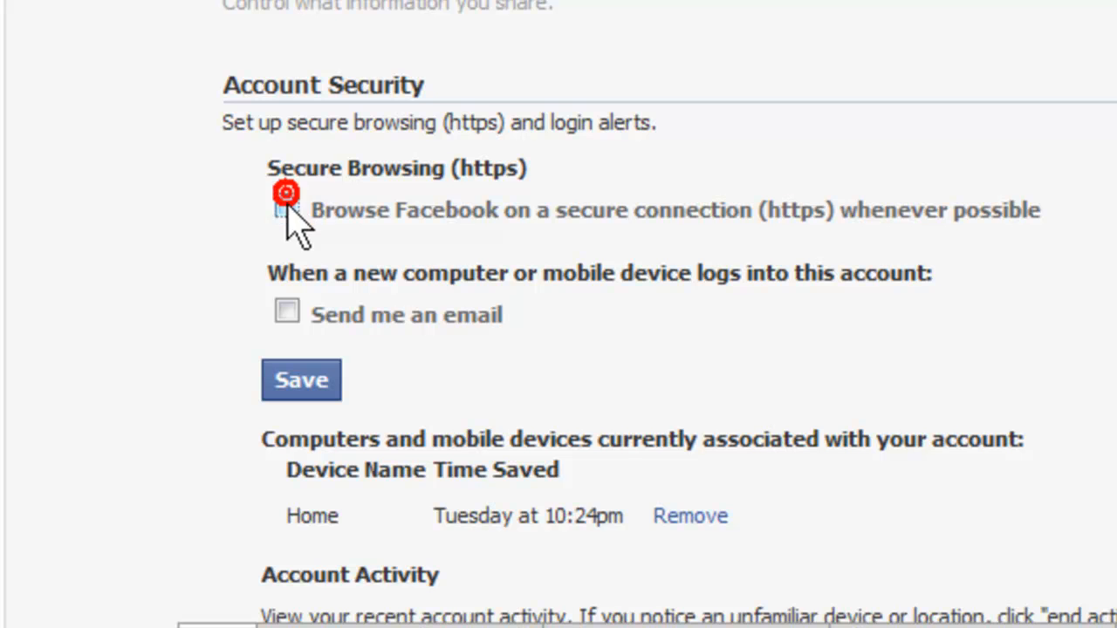
pyautogui.click(286, 209)
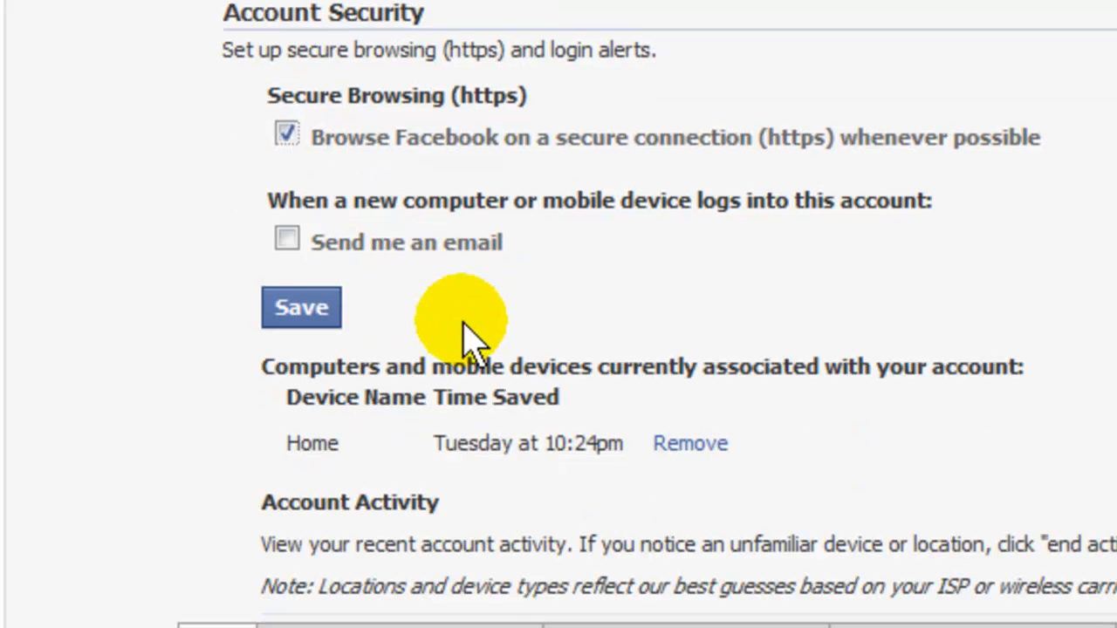
# Check 'Send me an email' for new-device logins, save, and go Home.
pyautogui.click(286, 239)
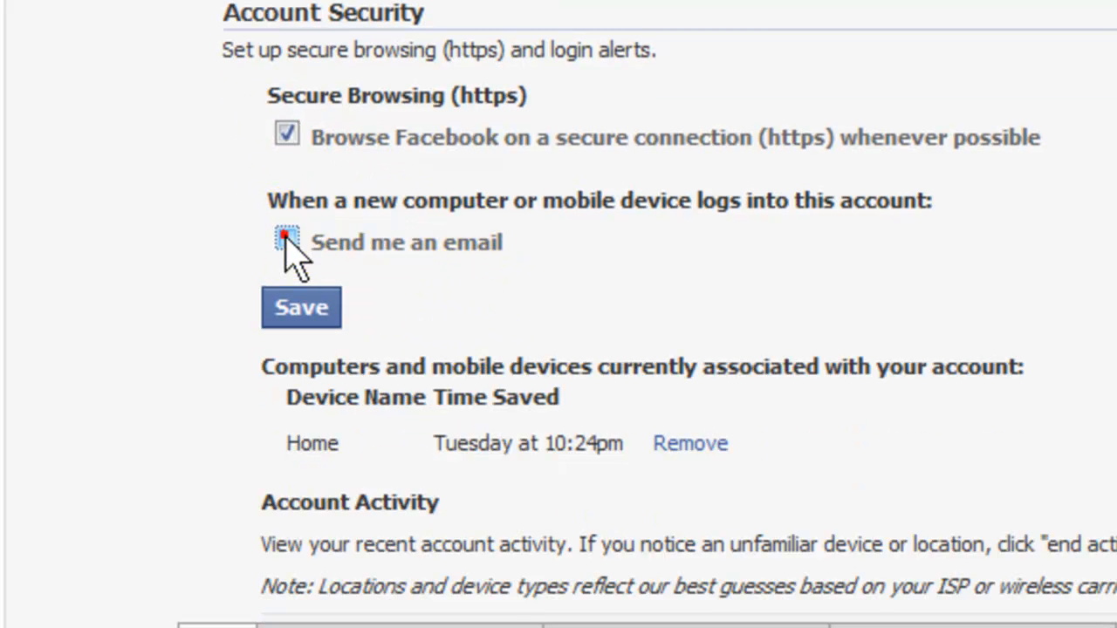
pyautogui.click(287, 242)
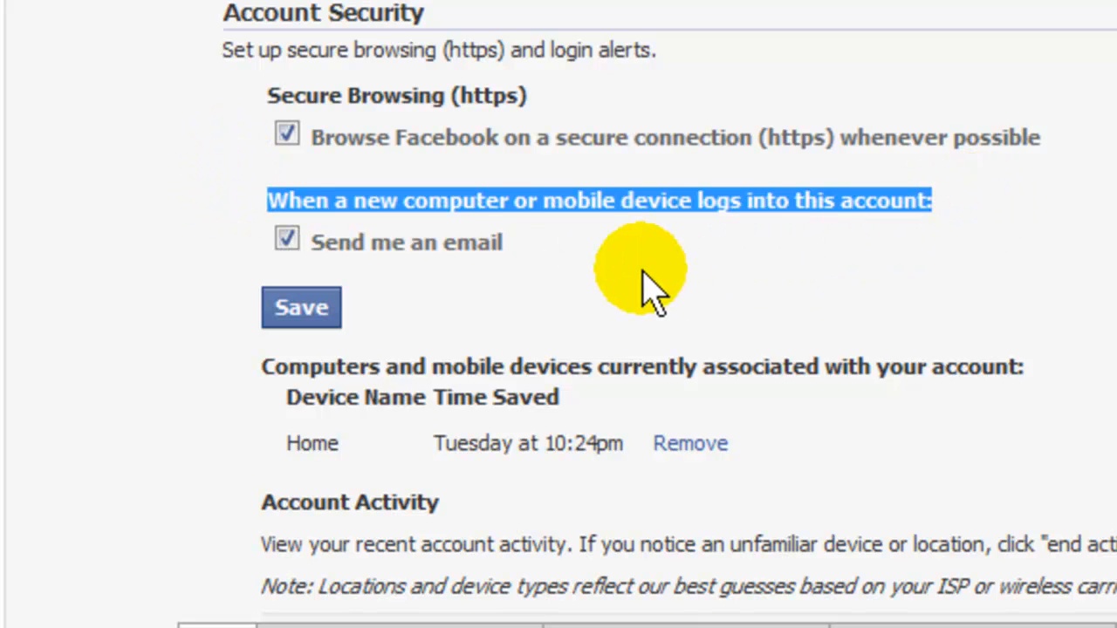
pyautogui.moveTo(611, 253)
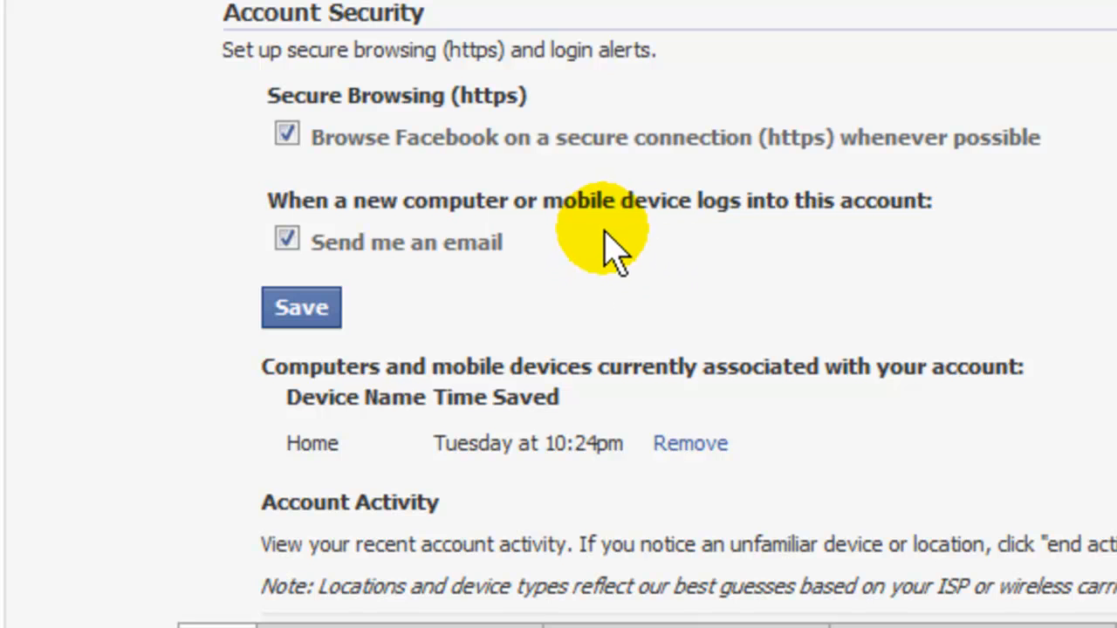
pyautogui.moveTo(393, 279)
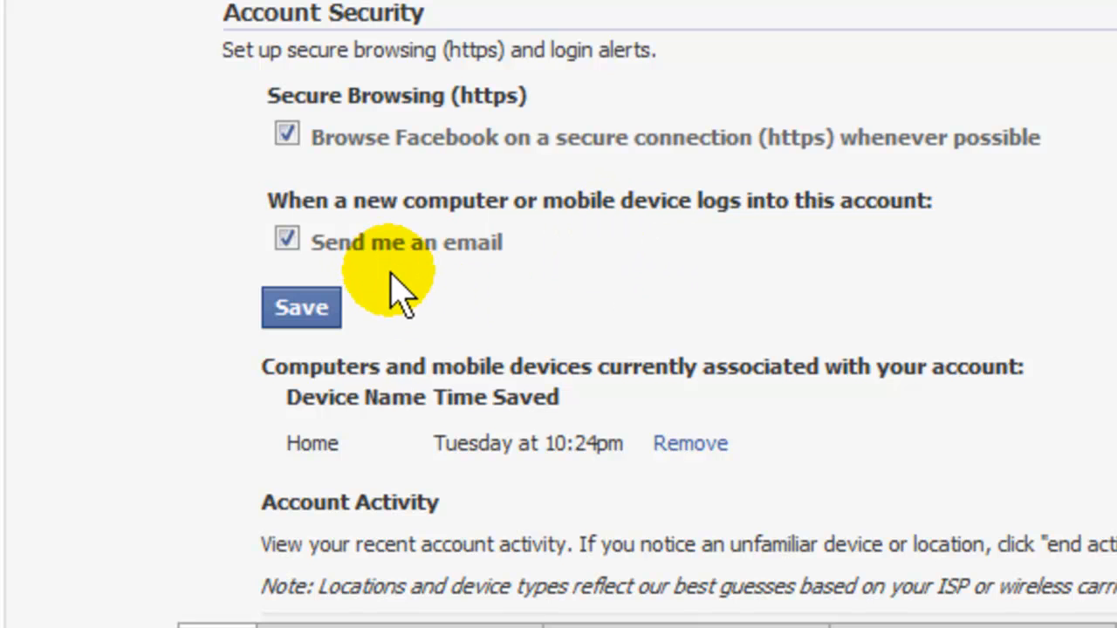
pyautogui.moveTo(593, 253)
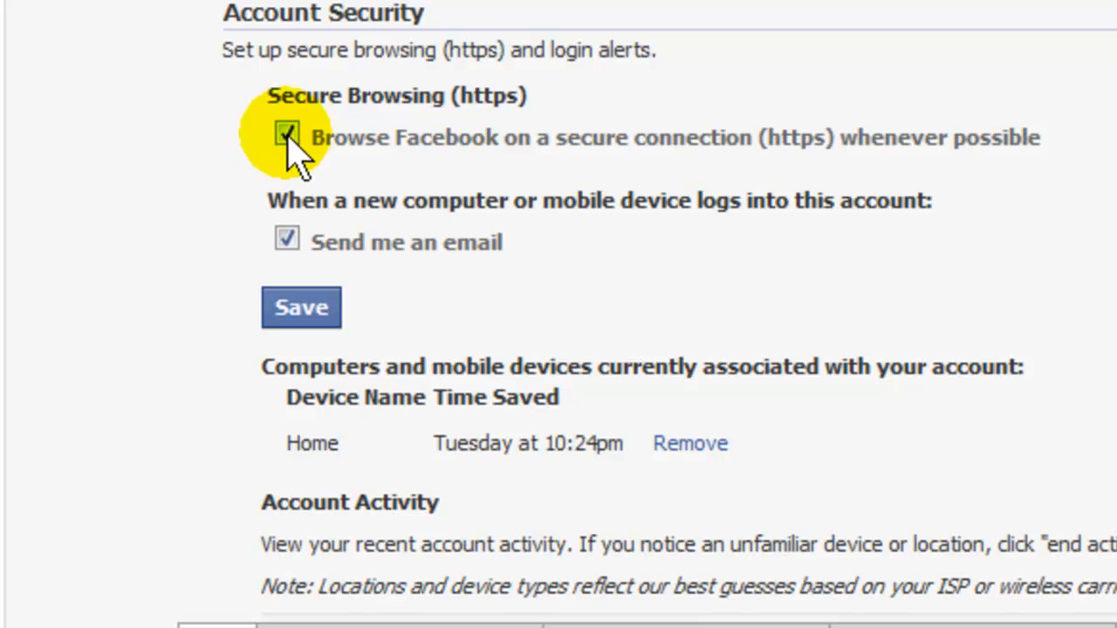
pyautogui.moveTo(287, 242)
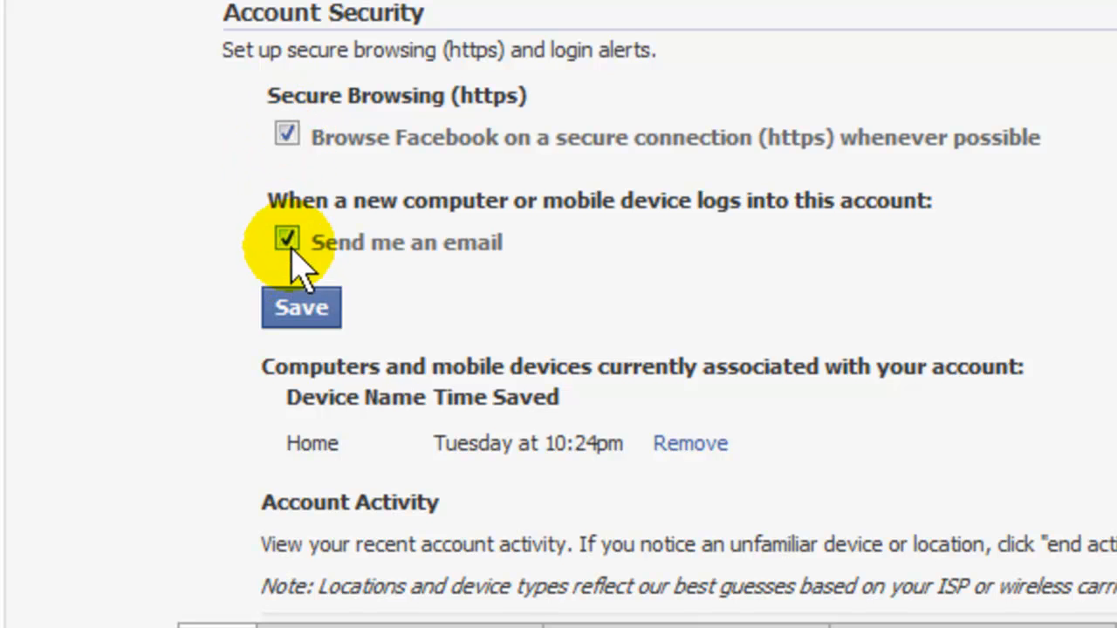
pyautogui.moveTo(287, 137)
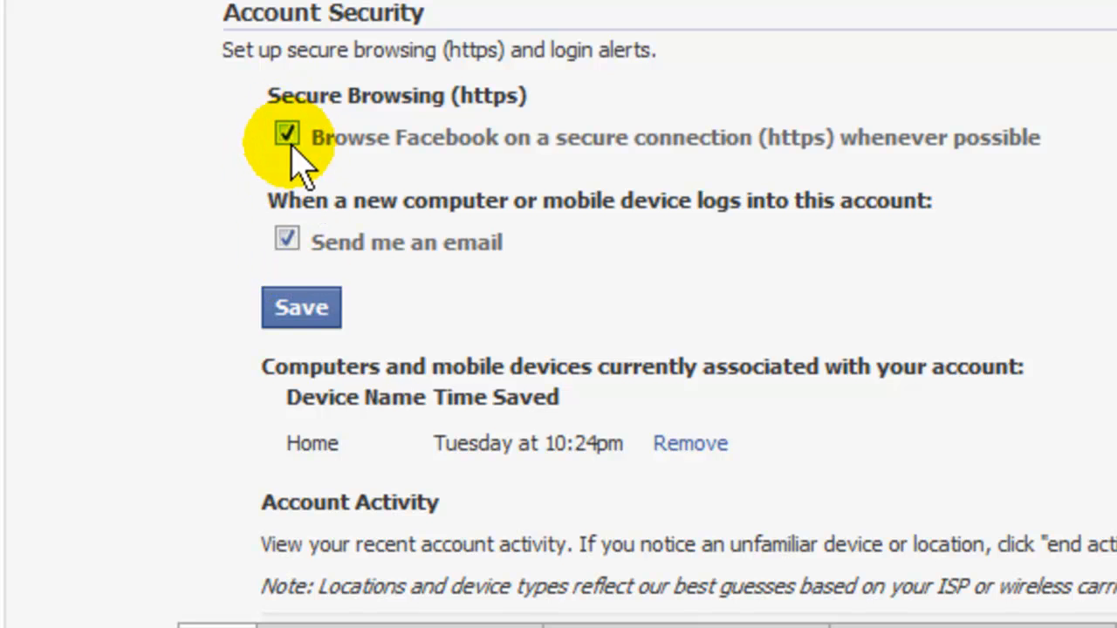
pyautogui.moveTo(300, 307)
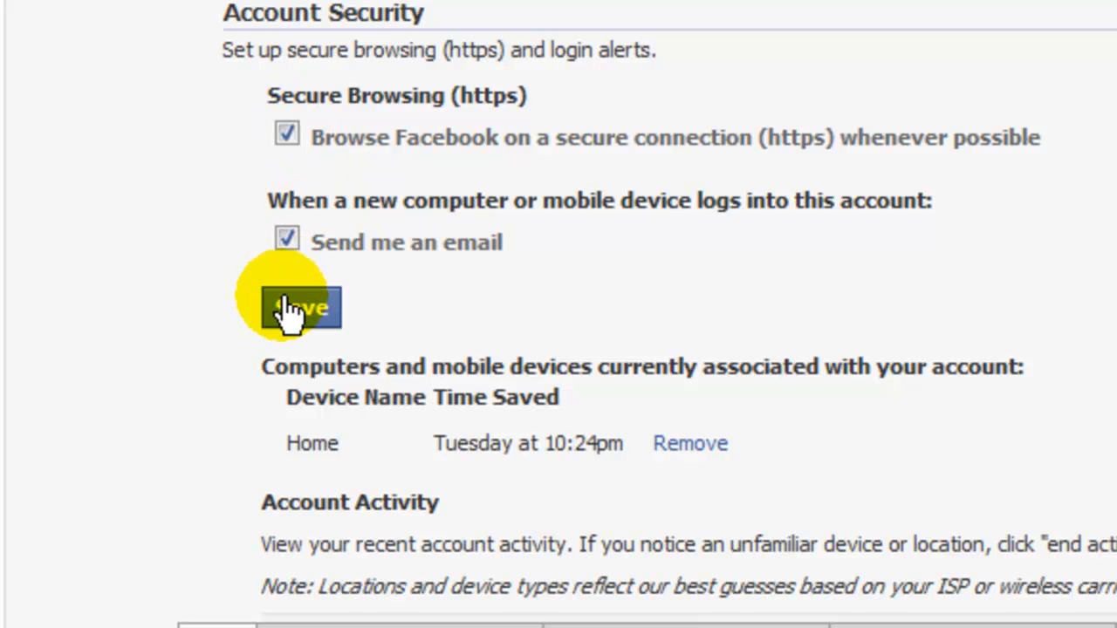
pyautogui.click(299, 307)
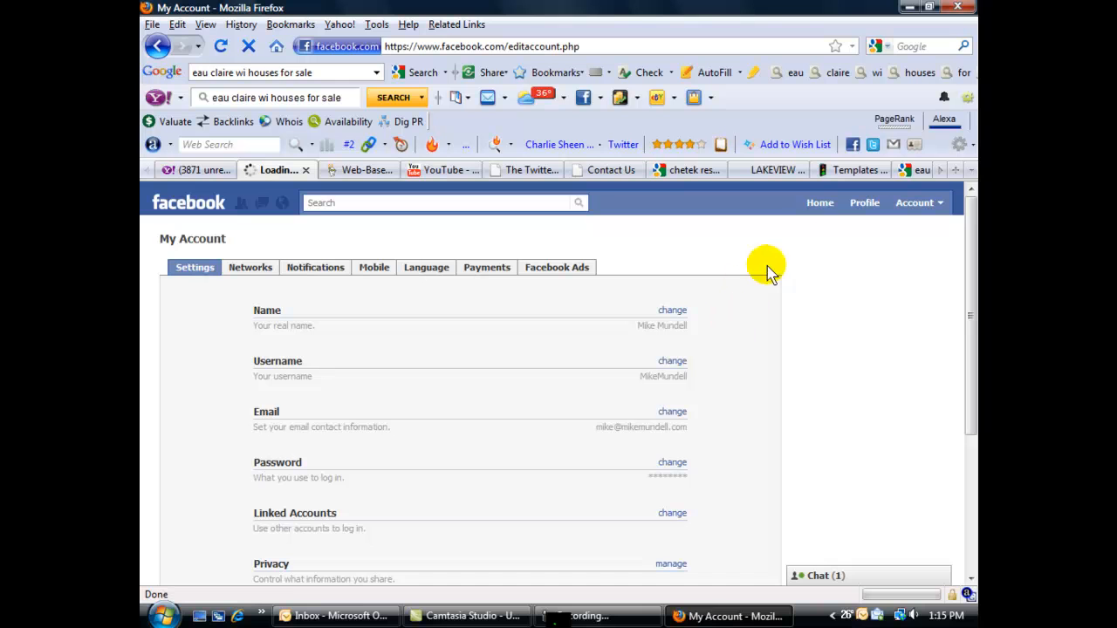
pyautogui.click(820, 202)
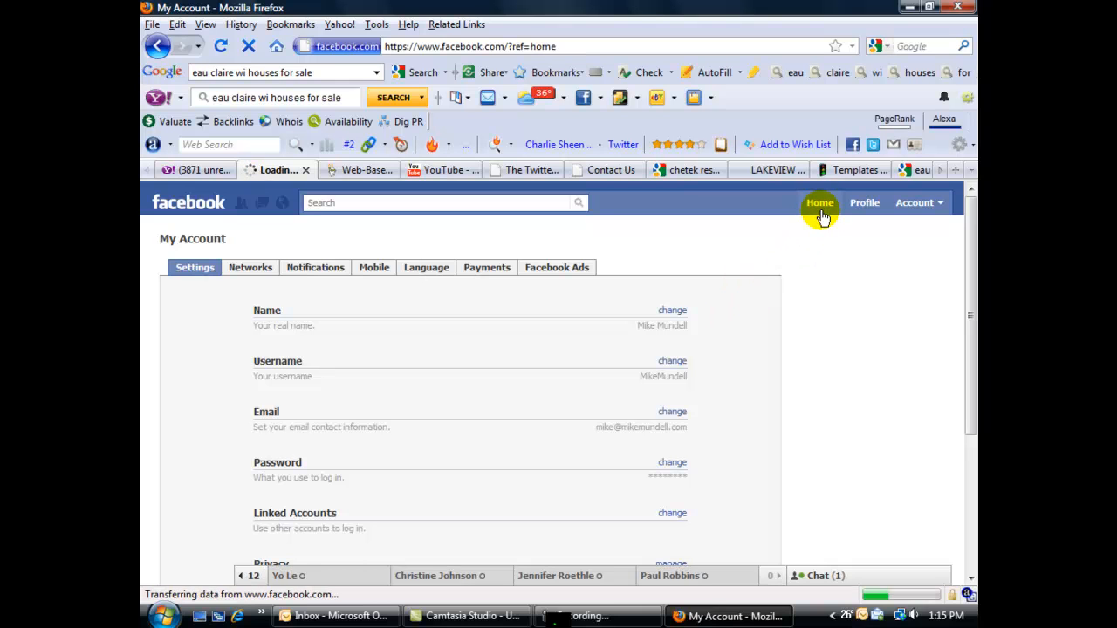
# Load the News Feed home page, confirming the address uses https.
pyautogui.click(818, 203)
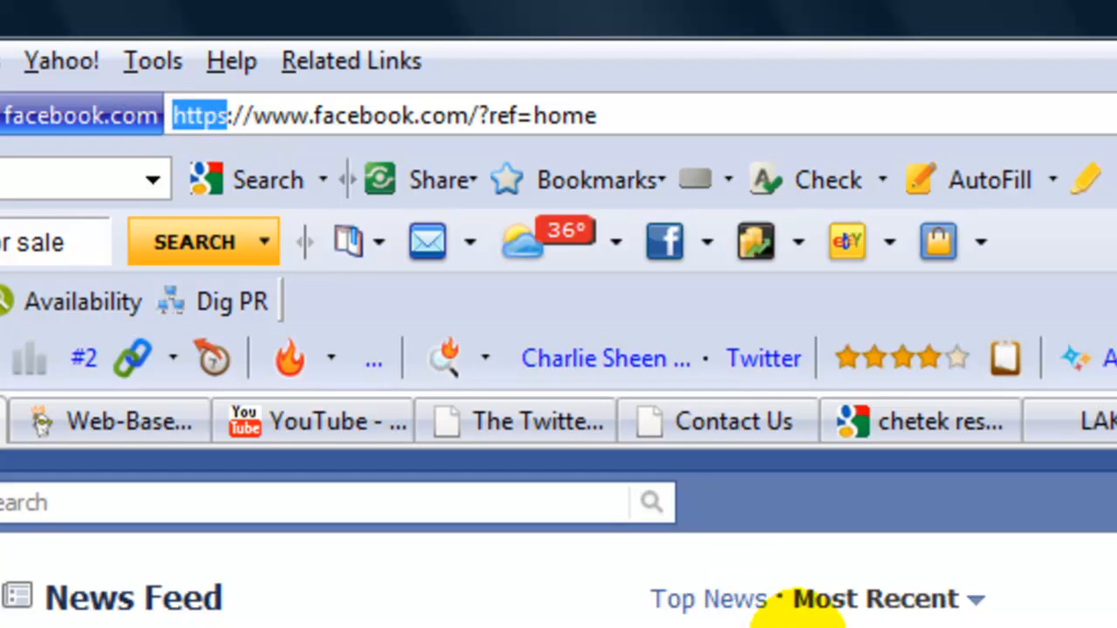
pyautogui.moveTo(943, 524)
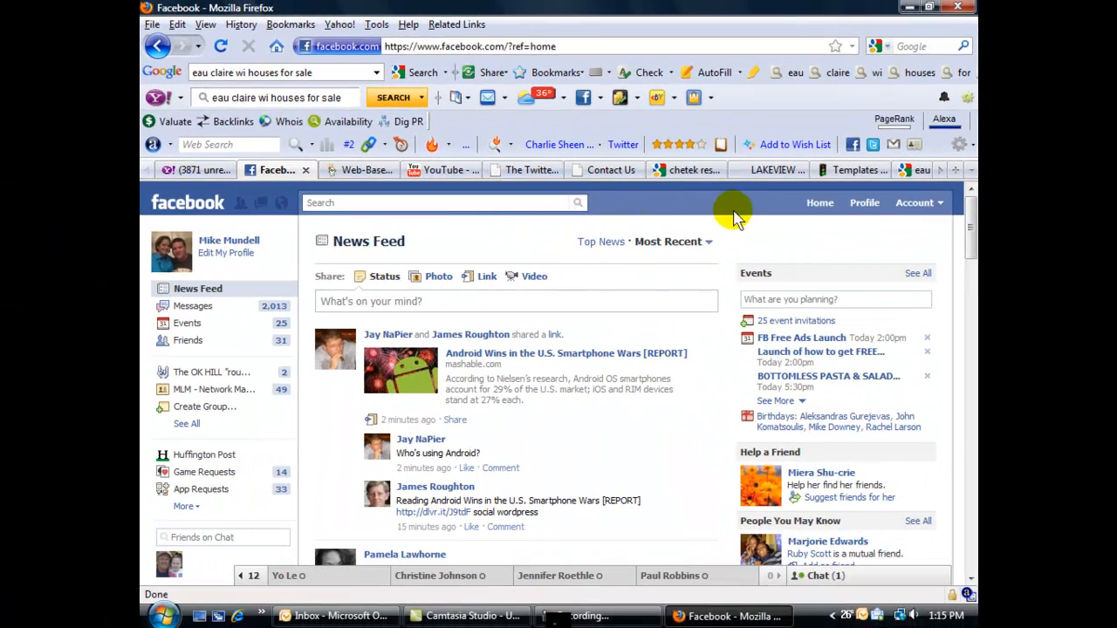
pyautogui.moveTo(651, 262)
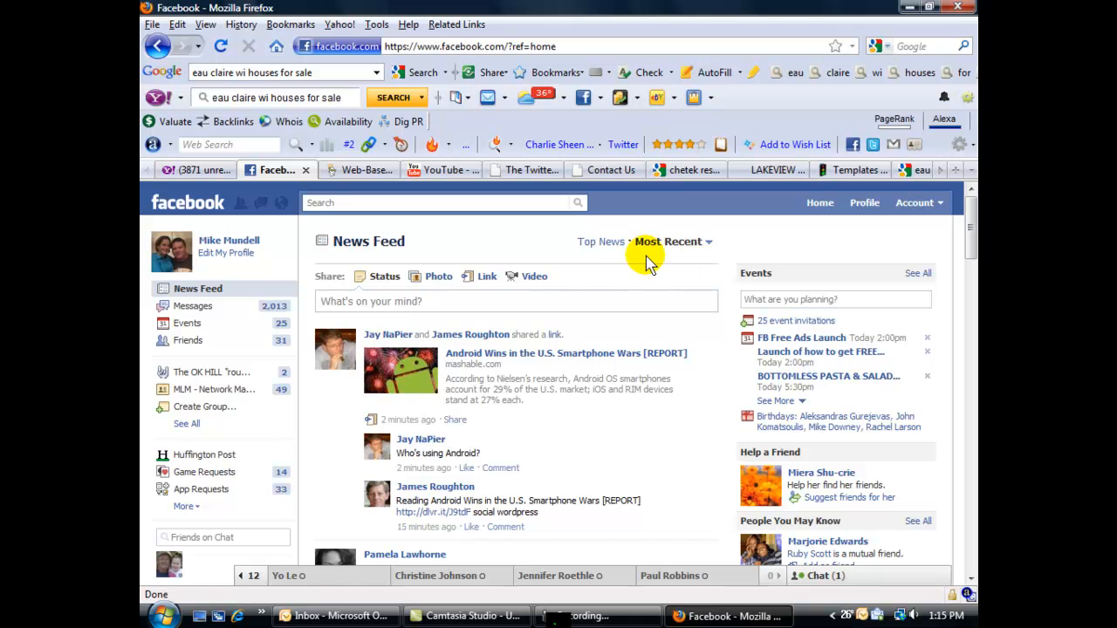
pyautogui.moveTo(736, 279)
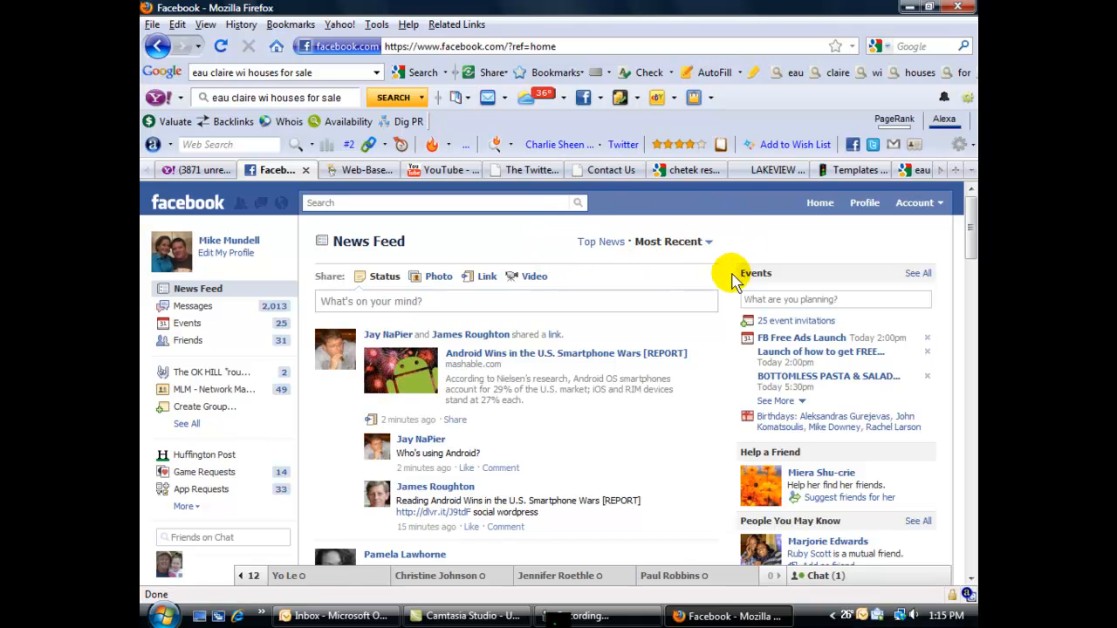
pyautogui.moveTo(541, 241)
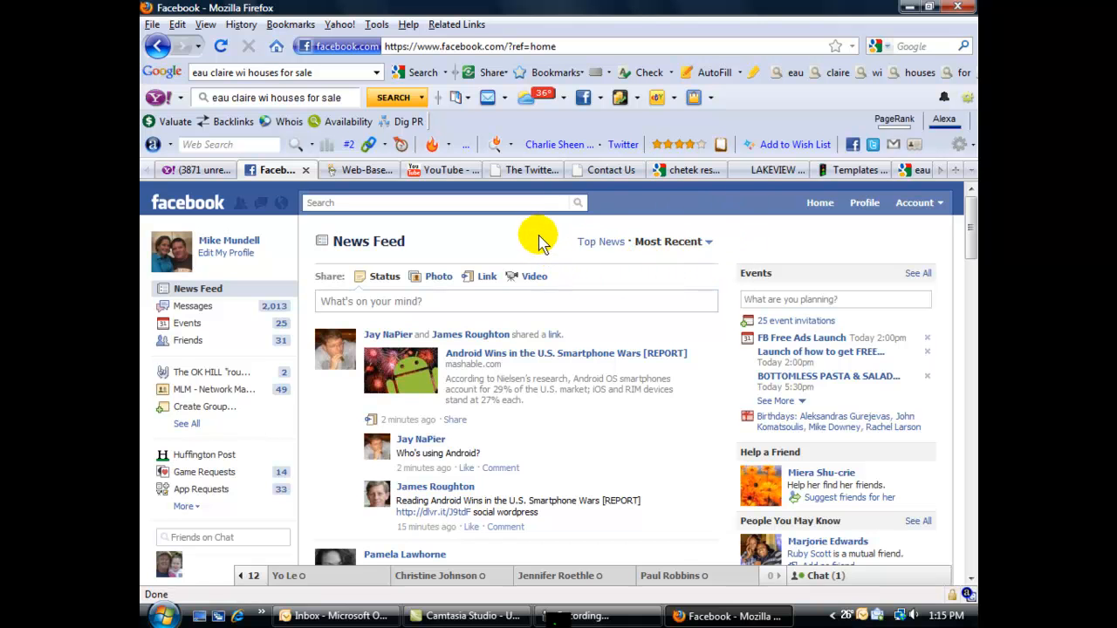